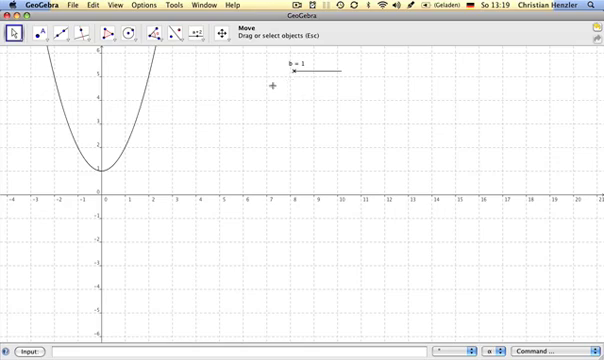
mouse_move(168, 96)
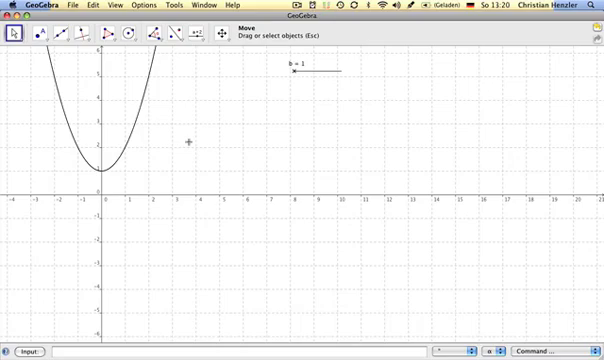
mouse_move(156, 104)
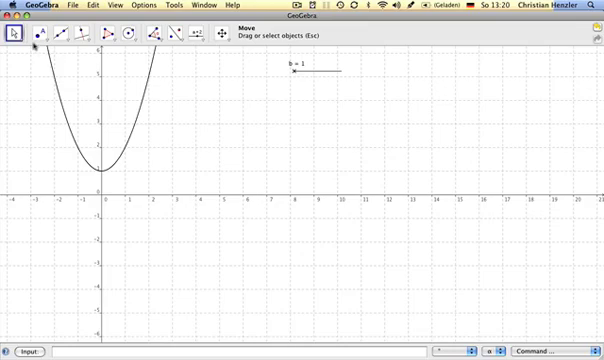
mouse_move(168, 56)
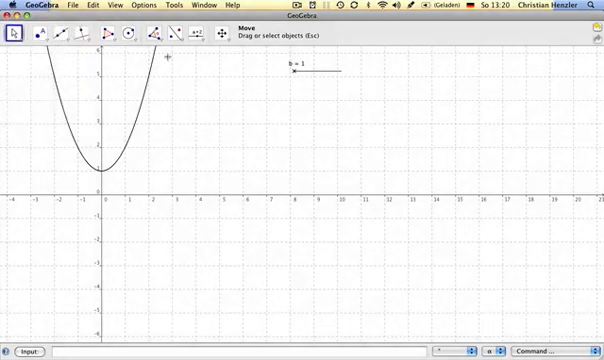